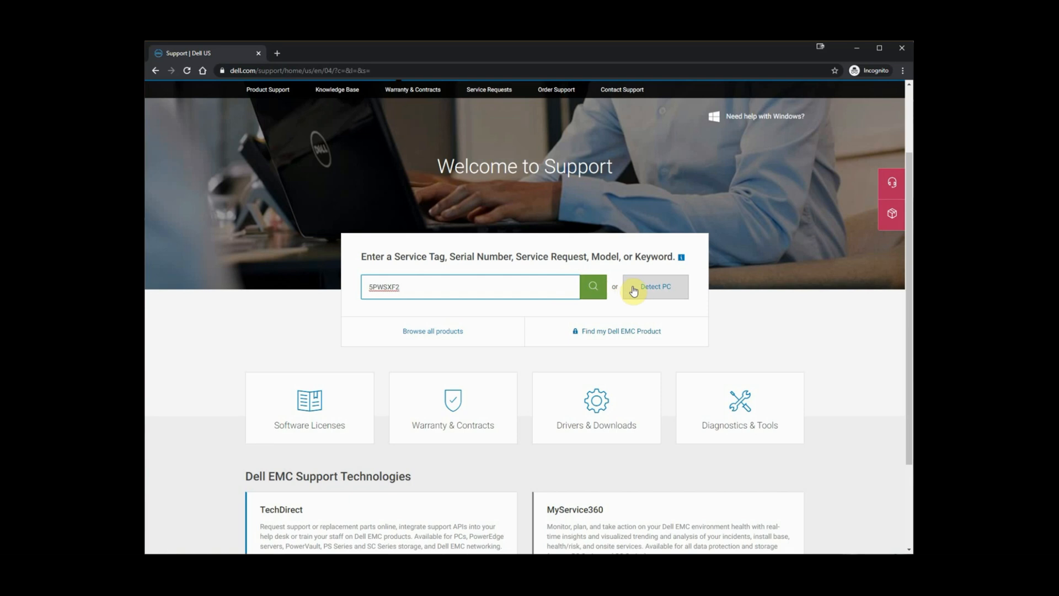
Look up the XPS 15 9560 by service tag, view its system configuration and search 'batter'.
left_click(592, 287)
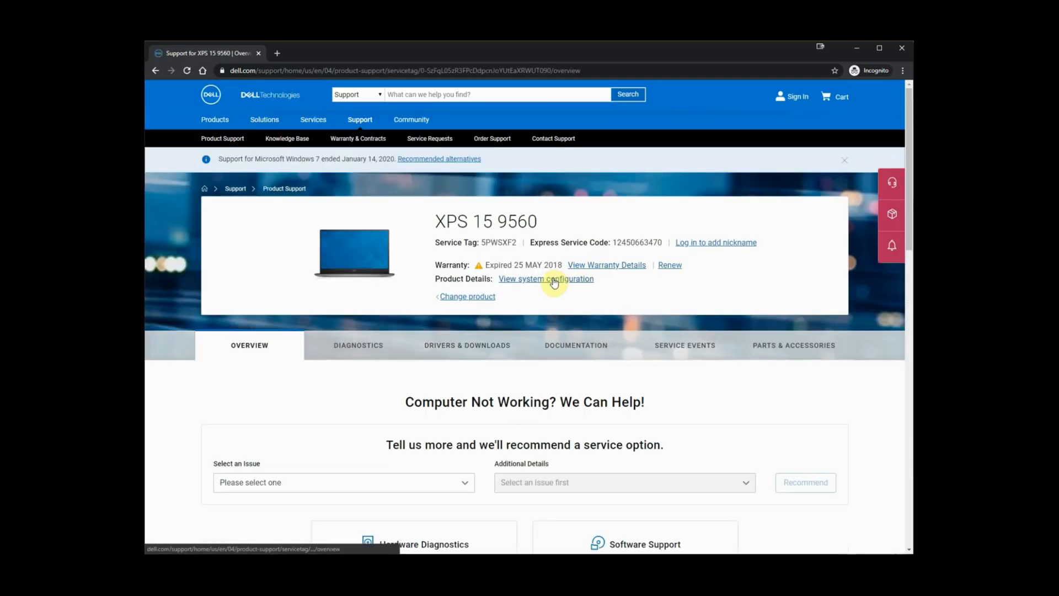
left_click(546, 278)
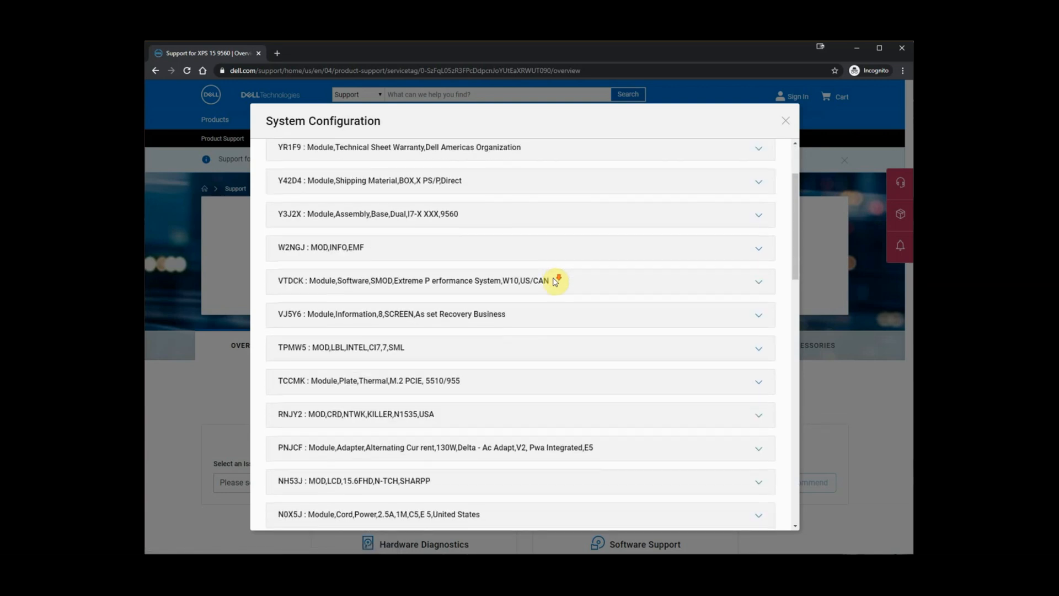
type("battery")
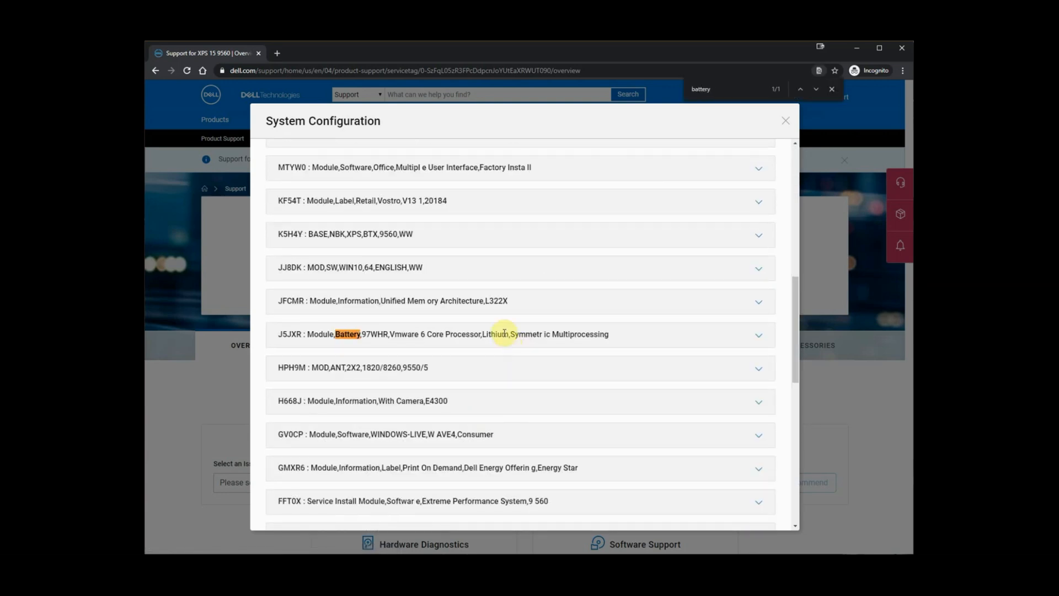
Expand the J5JXR Battery module and highlight the GPM03 97WHR battery part row.
left_click(757, 333)
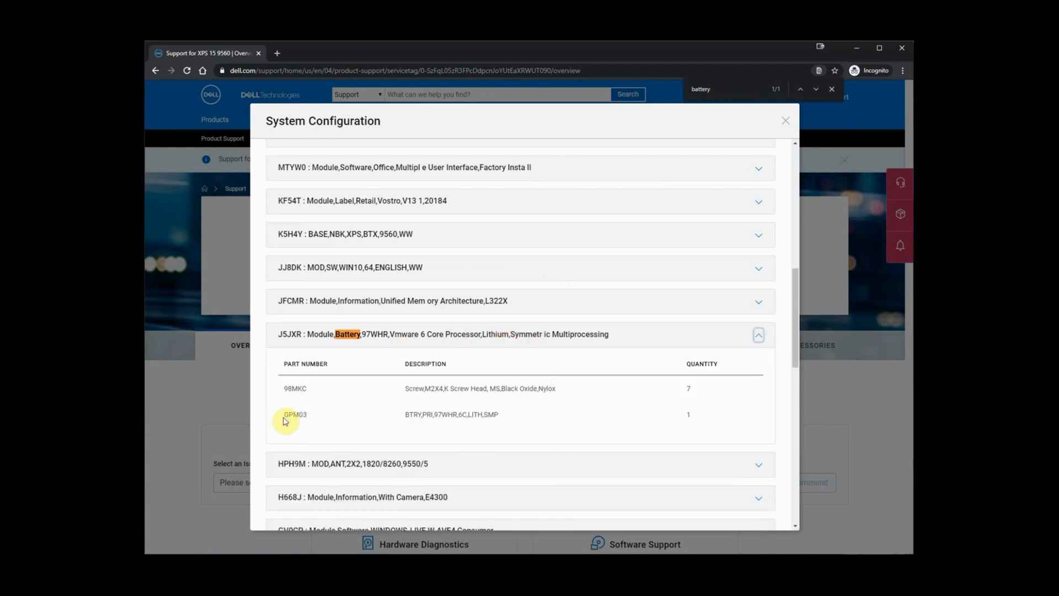
left_click_drag(283, 414, 509, 413)
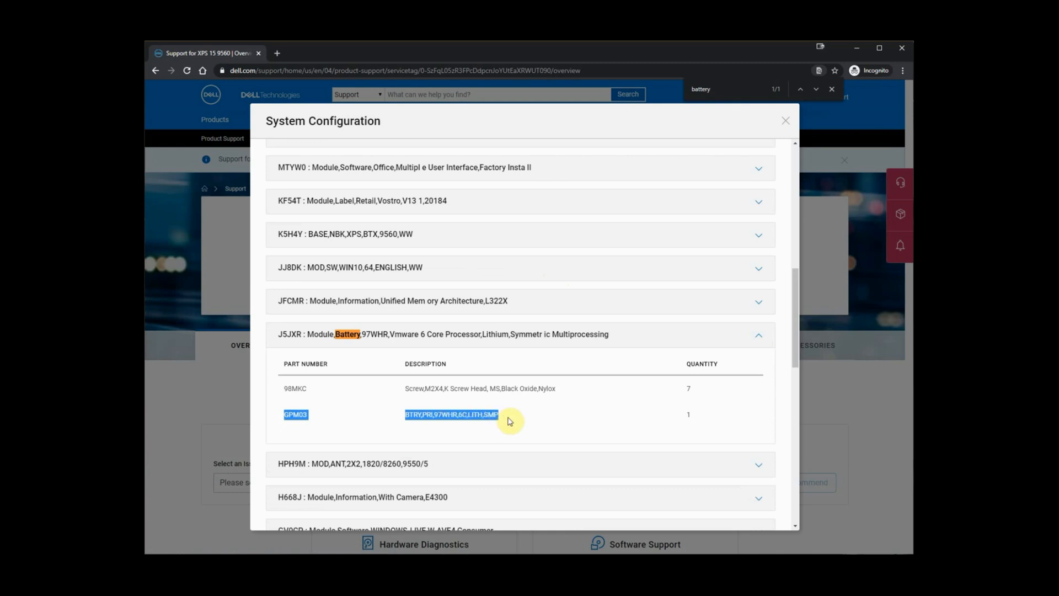
mouse_move(473, 439)
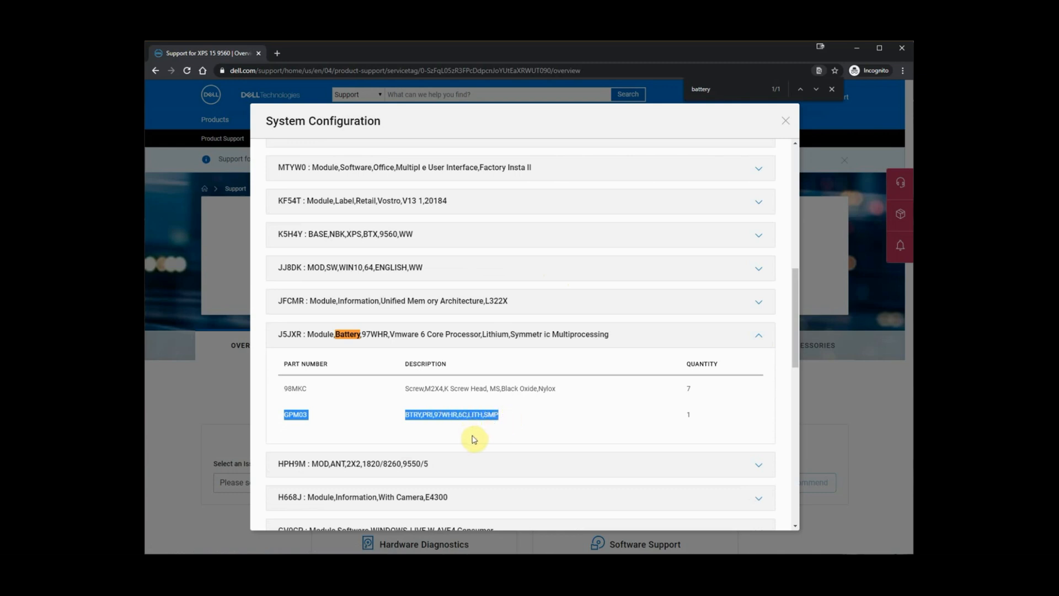